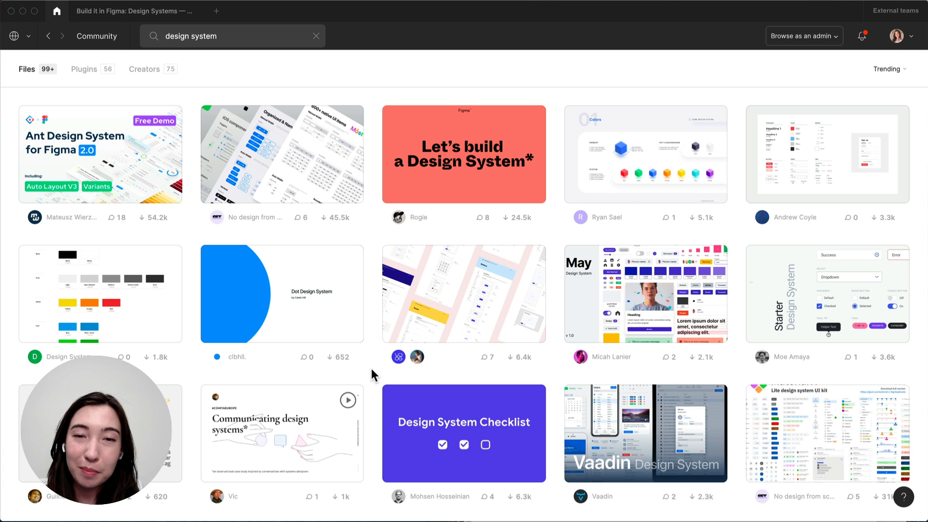
pyautogui.moveTo(500, 361)
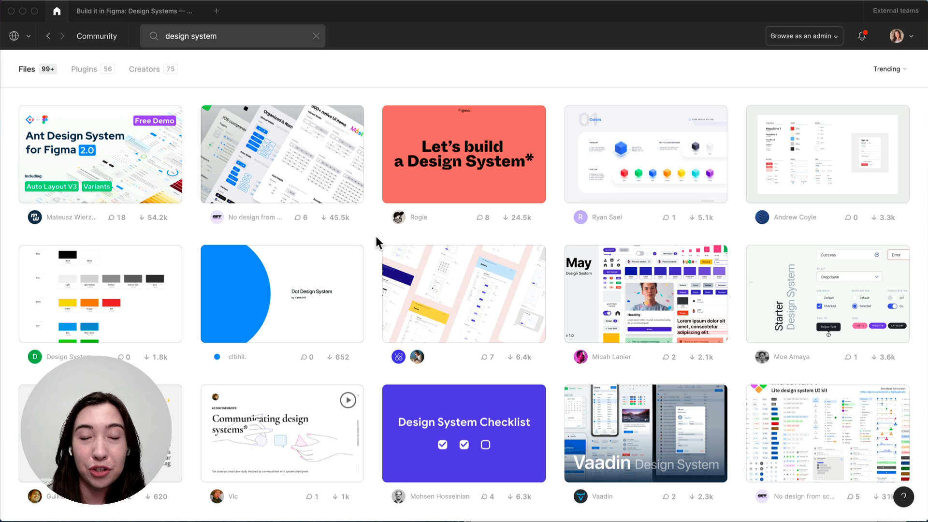
pyautogui.moveTo(380, 228)
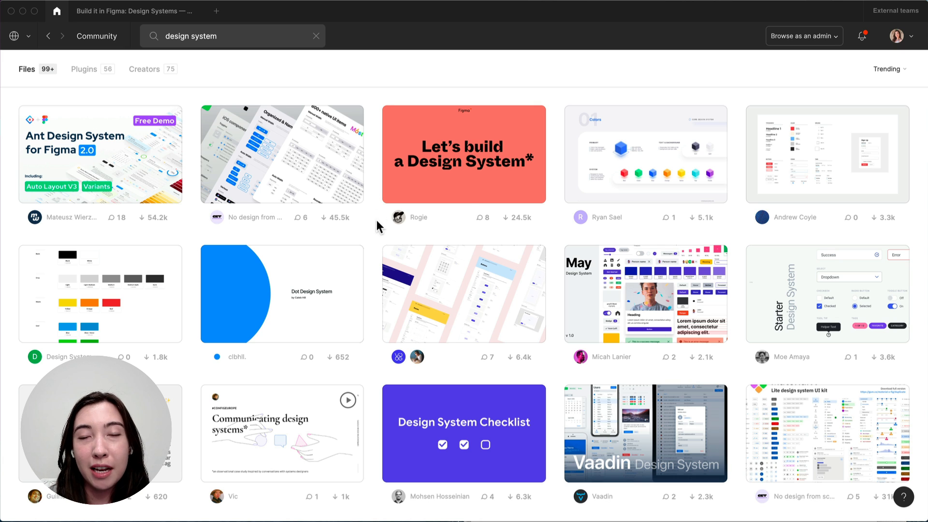
pyautogui.moveTo(128, 22)
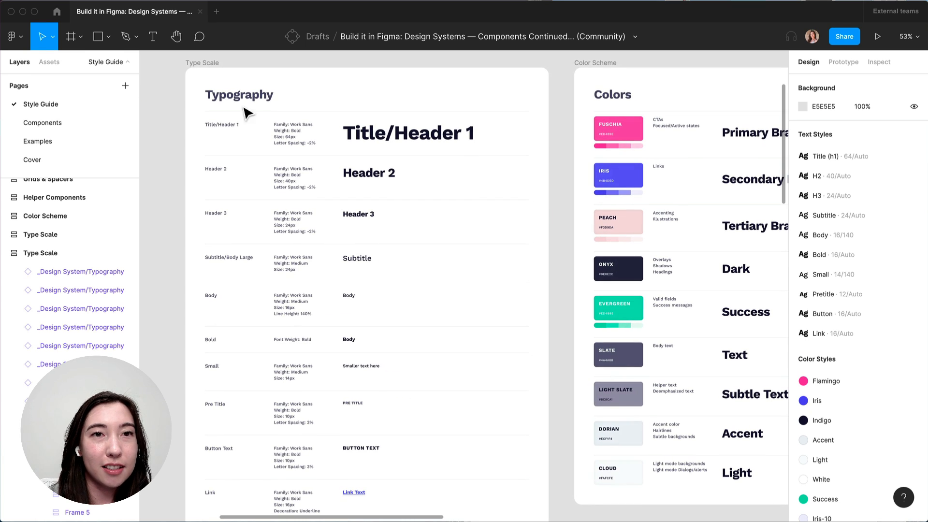
pyautogui.moveTo(563, 216)
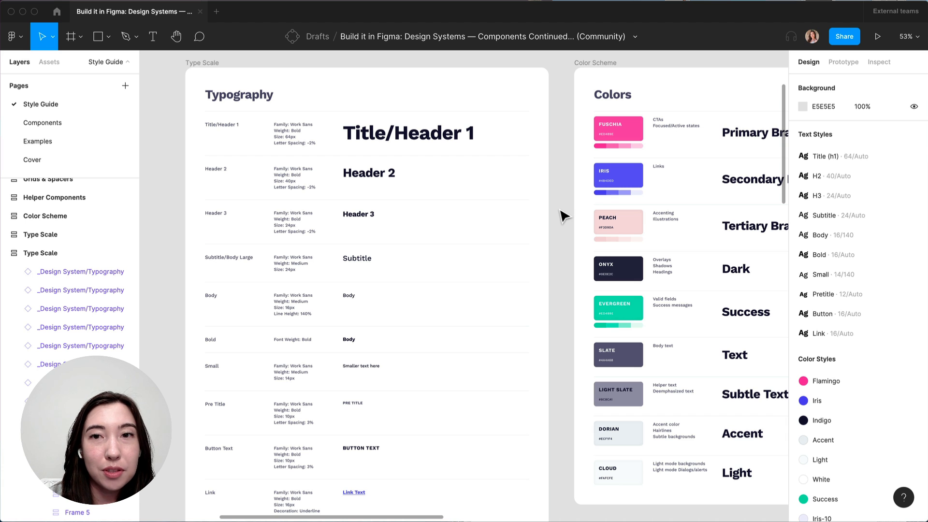
# Step: Show the canvas context menu over the Style Guide page to reach the Plugins list
pyautogui.rightClick(561, 215)
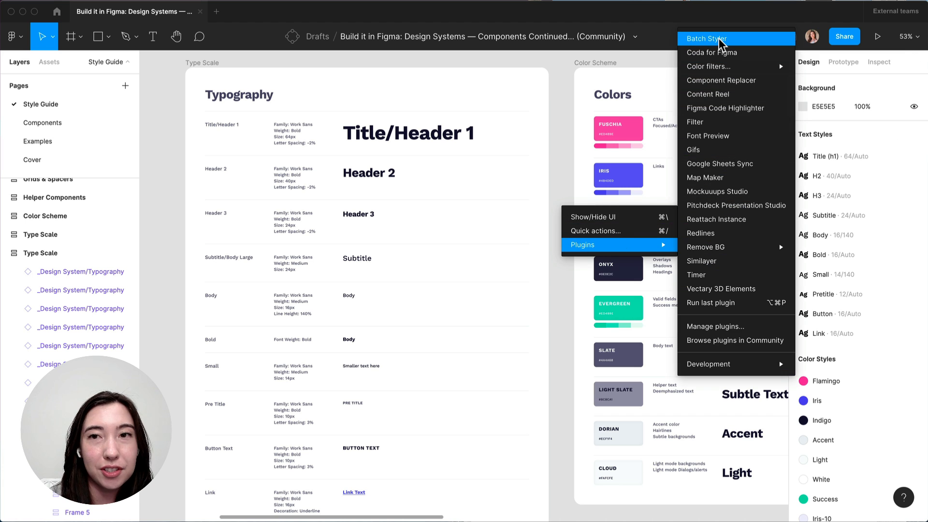
# Step: With Batch Styler, update all ten text styles to the Roboto font family
pyautogui.click(705, 39)
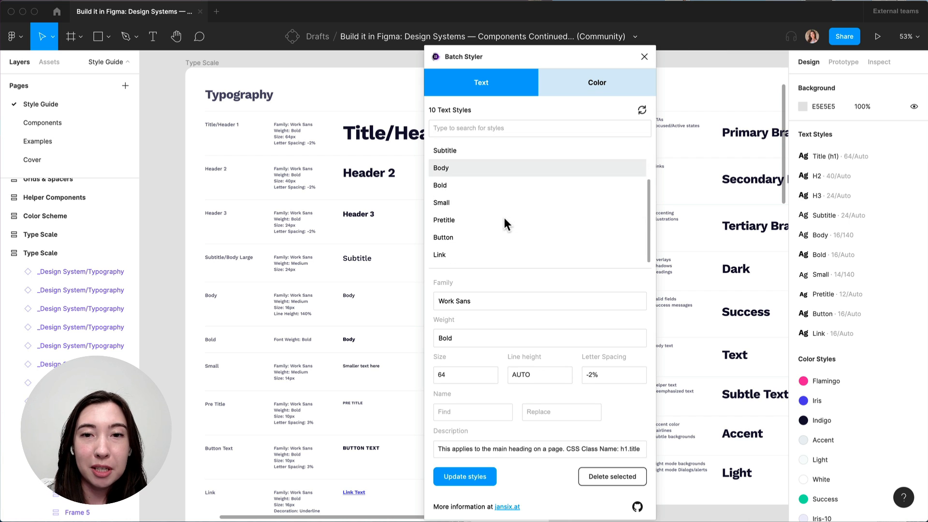
pyautogui.click(539, 301)
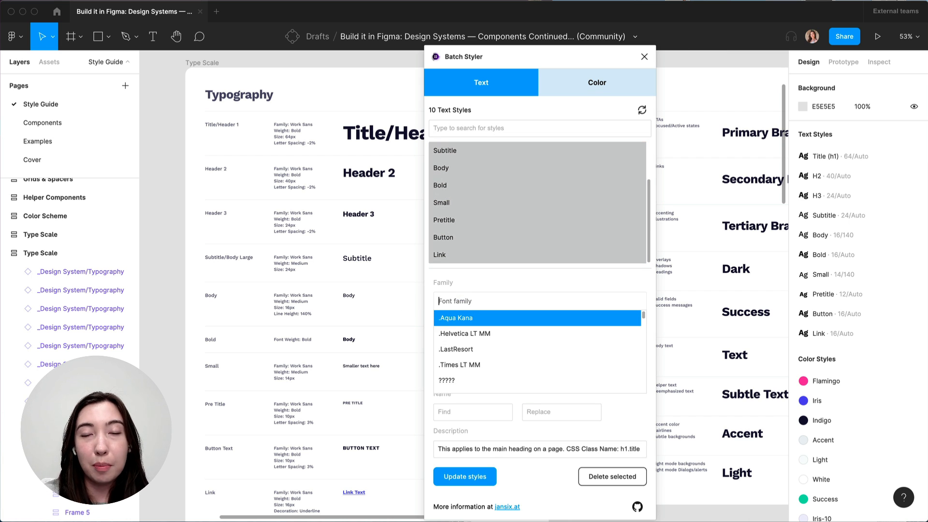
pyautogui.write('Roboto')
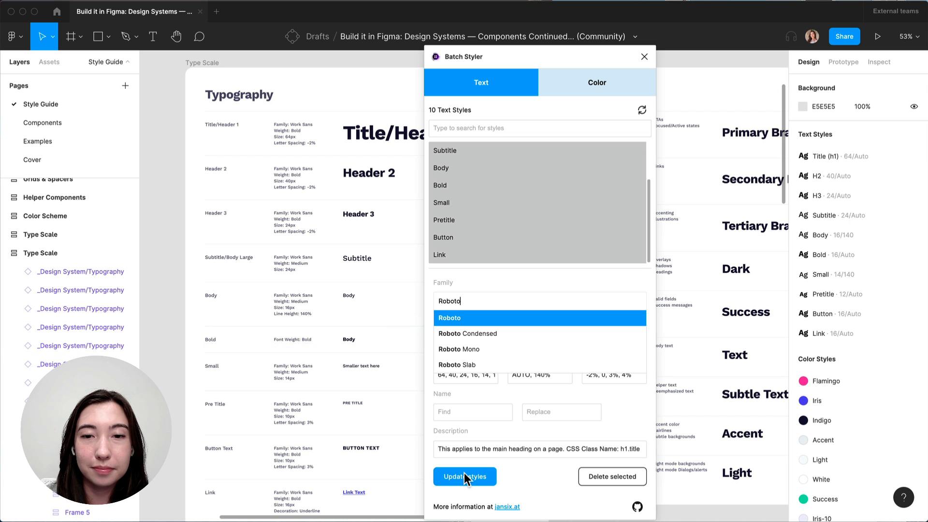
pyautogui.click(465, 476)
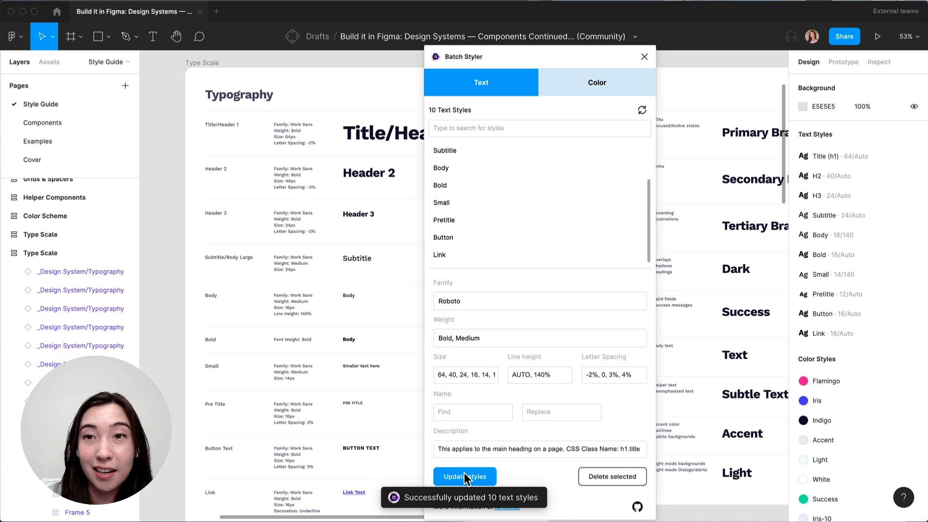
pyautogui.moveTo(66, 132)
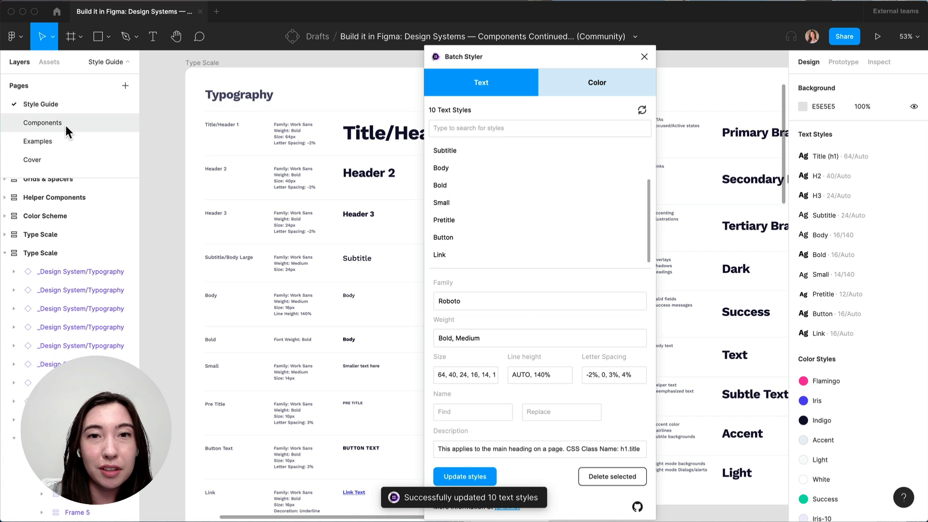
# Step: On the Components page, recolor the Iris style (#4b4ded) to lime green and rename it Lime
pyautogui.click(43, 123)
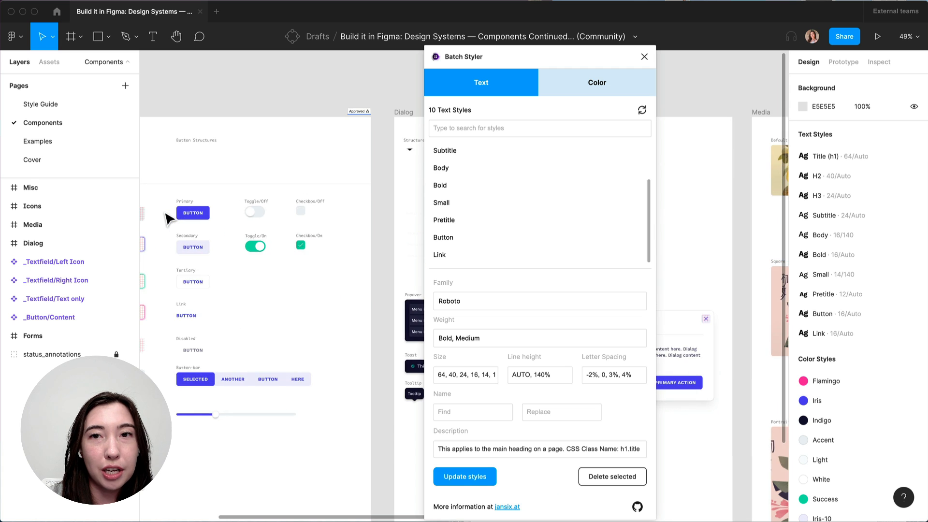
pyautogui.click(597, 82)
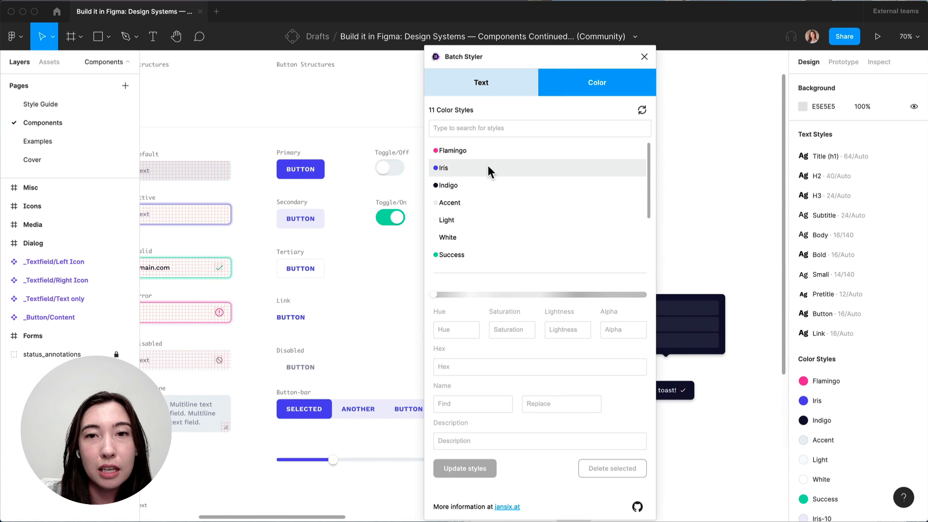
pyautogui.click(443, 167)
pyautogui.write('Lime')
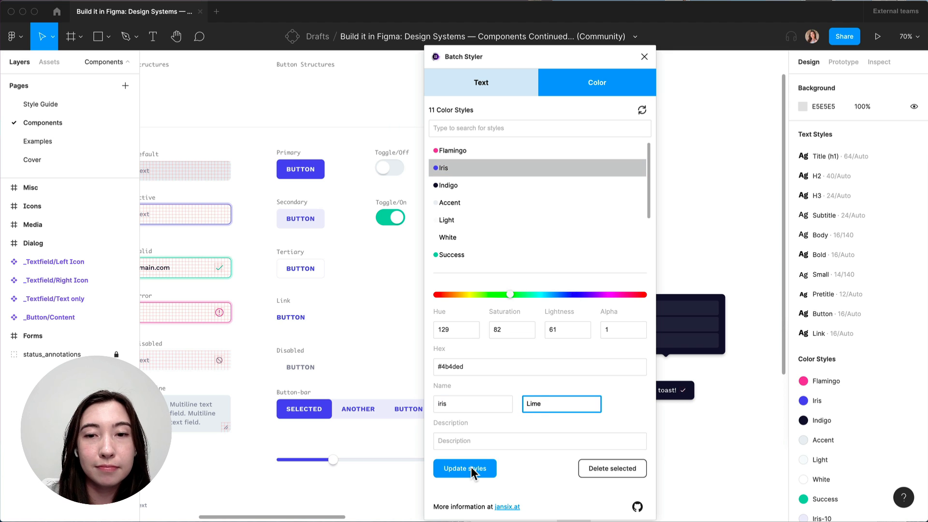
pyautogui.click(464, 468)
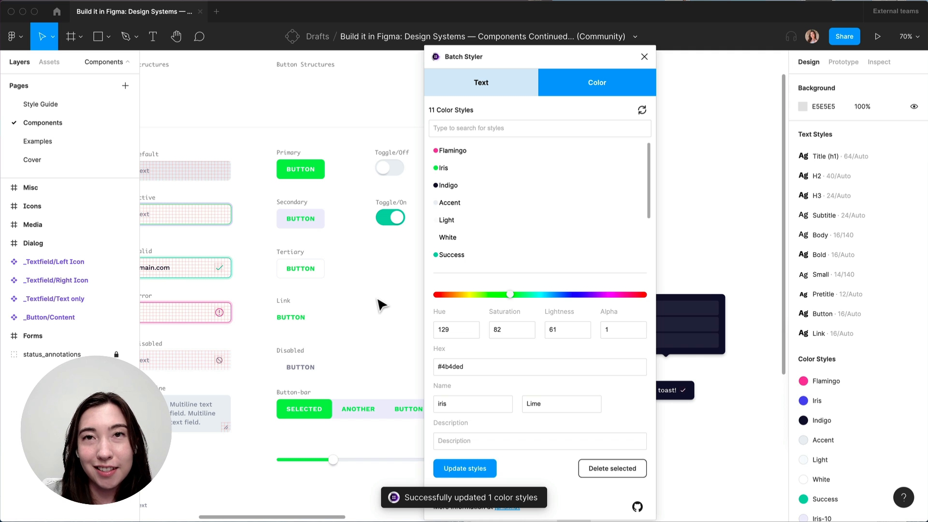
pyautogui.click(645, 56)
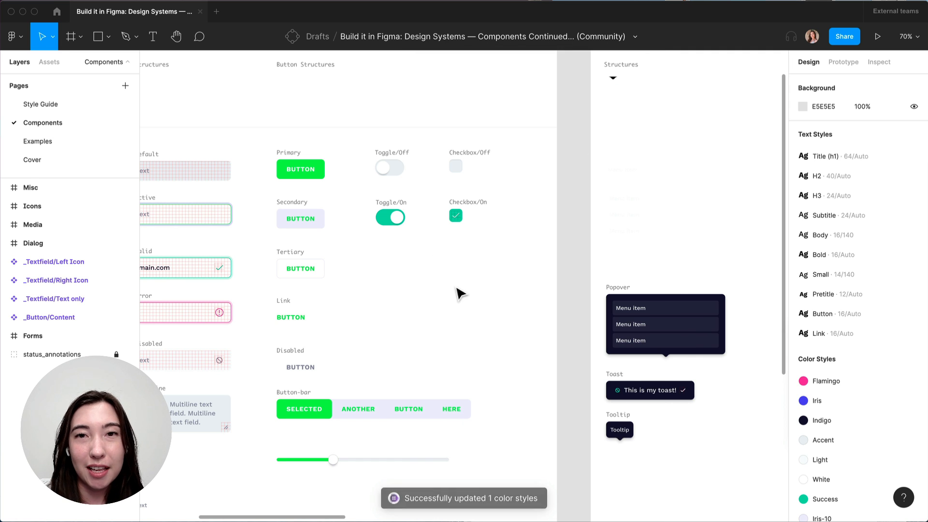
# Step: Run Similayer on the Forms frame, using the Primary button to match layers by corner radius
pyautogui.rightClick(460, 294)
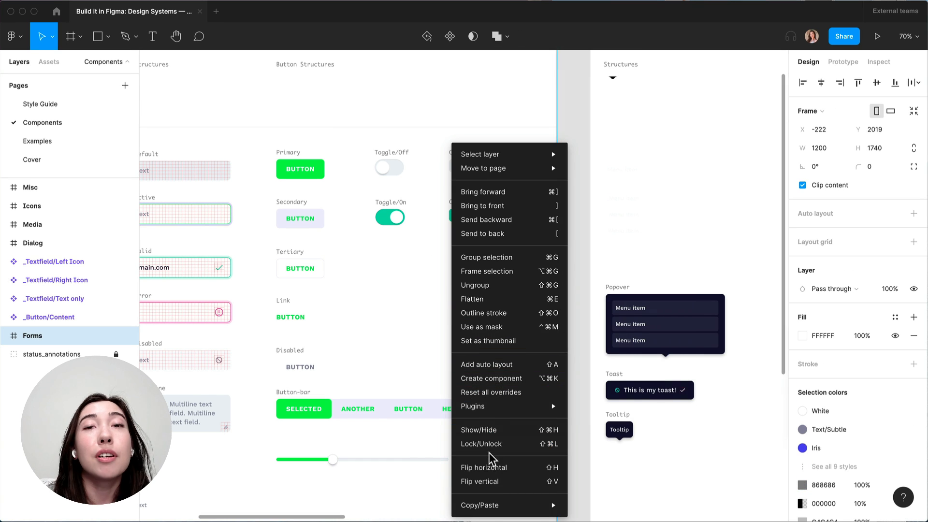
pyautogui.moveTo(536, 403)
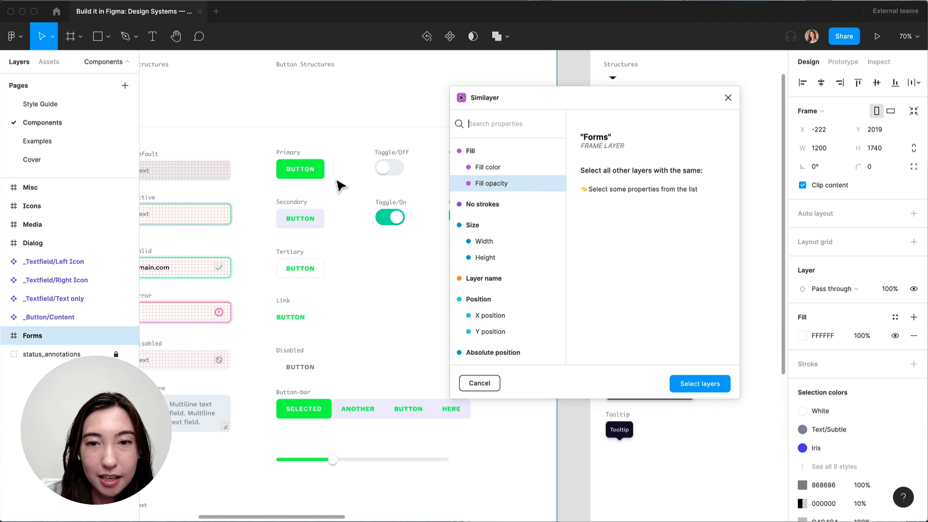
pyautogui.moveTo(343, 181)
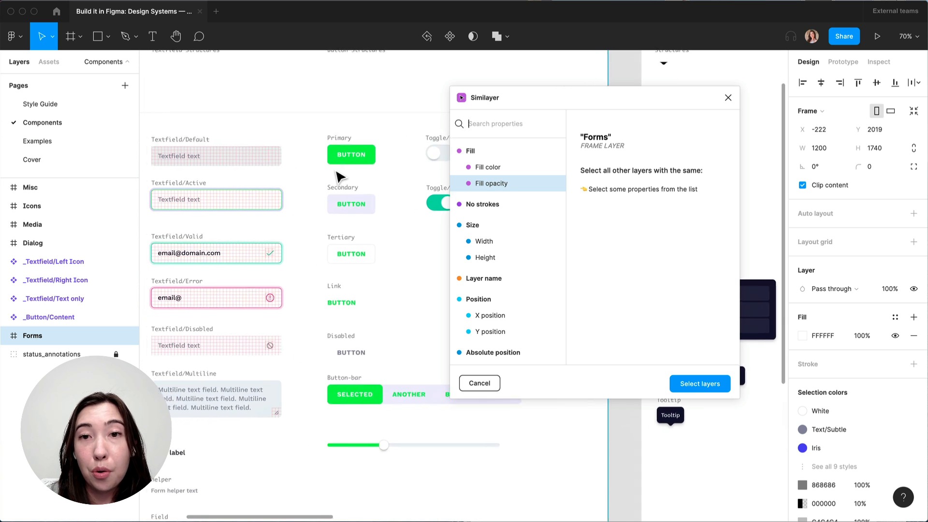
pyautogui.click(351, 155)
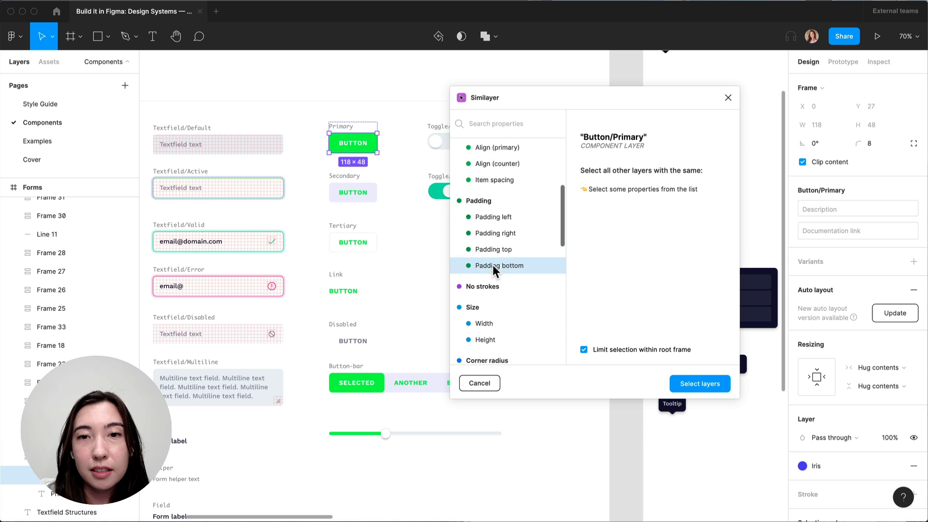
pyautogui.scroll(-3)
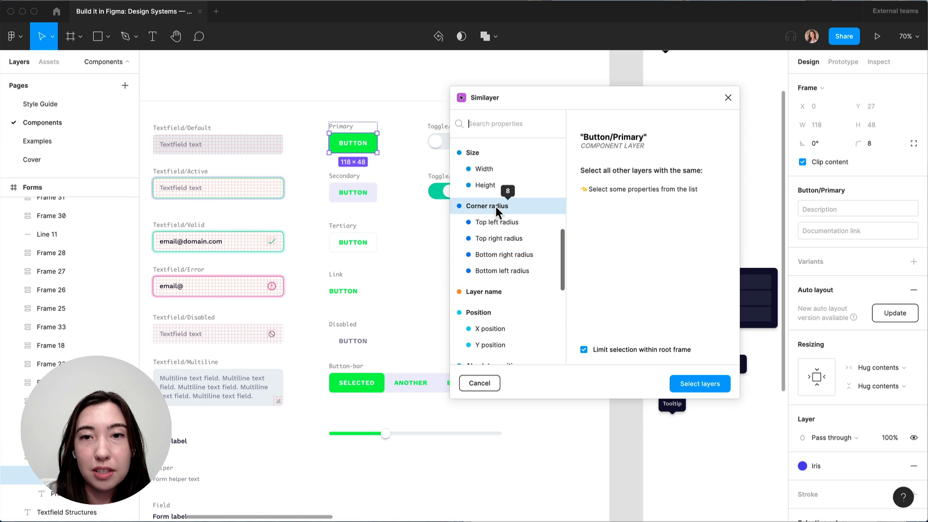
pyautogui.click(700, 384)
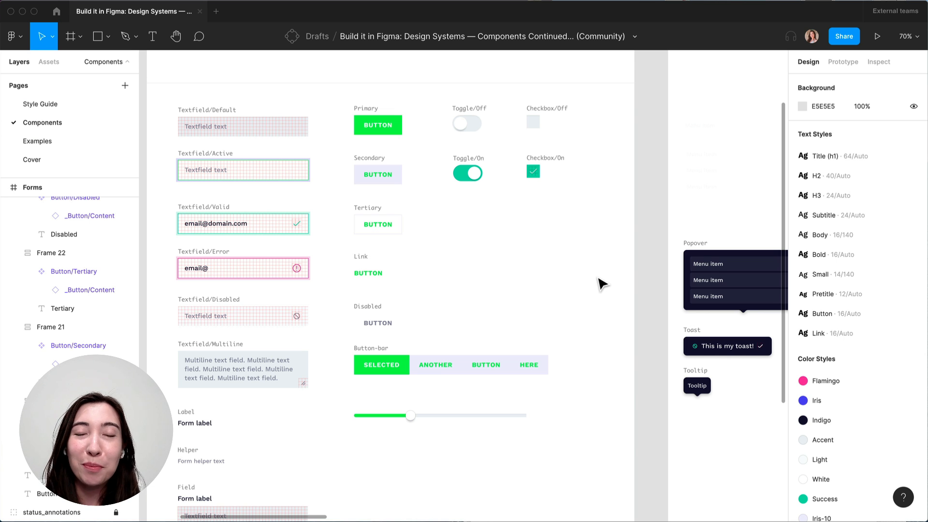
pyautogui.moveTo(639, 106)
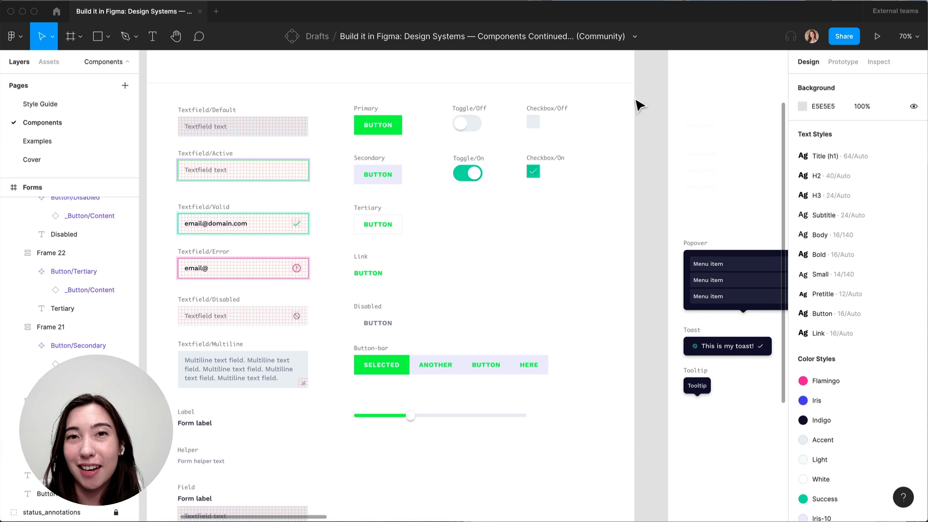